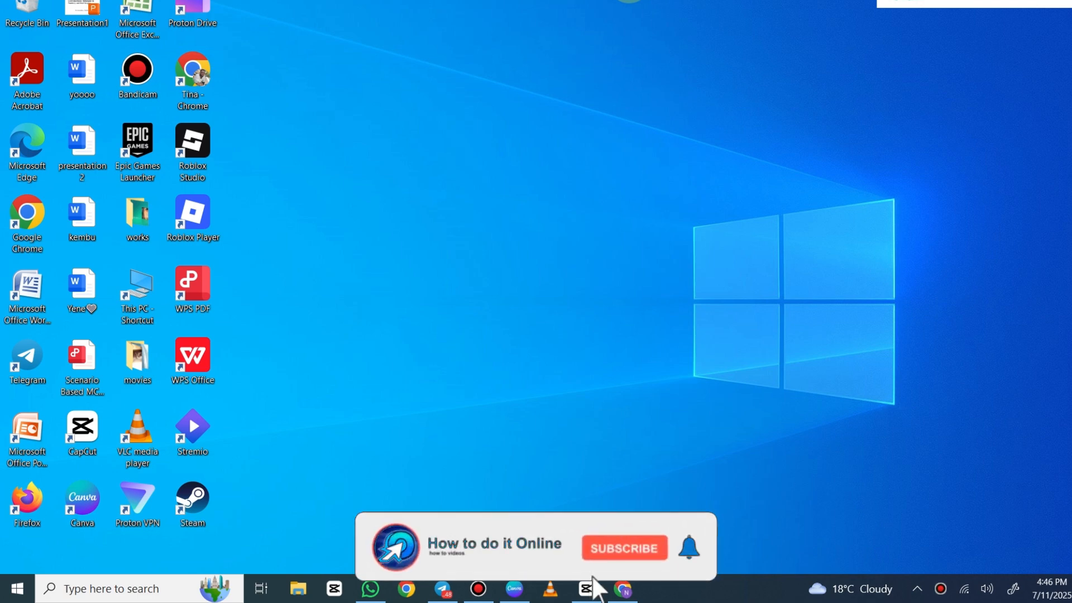
# - Launch Google Chrome from the taskbar to search for vencord
pyautogui.click(623, 547)
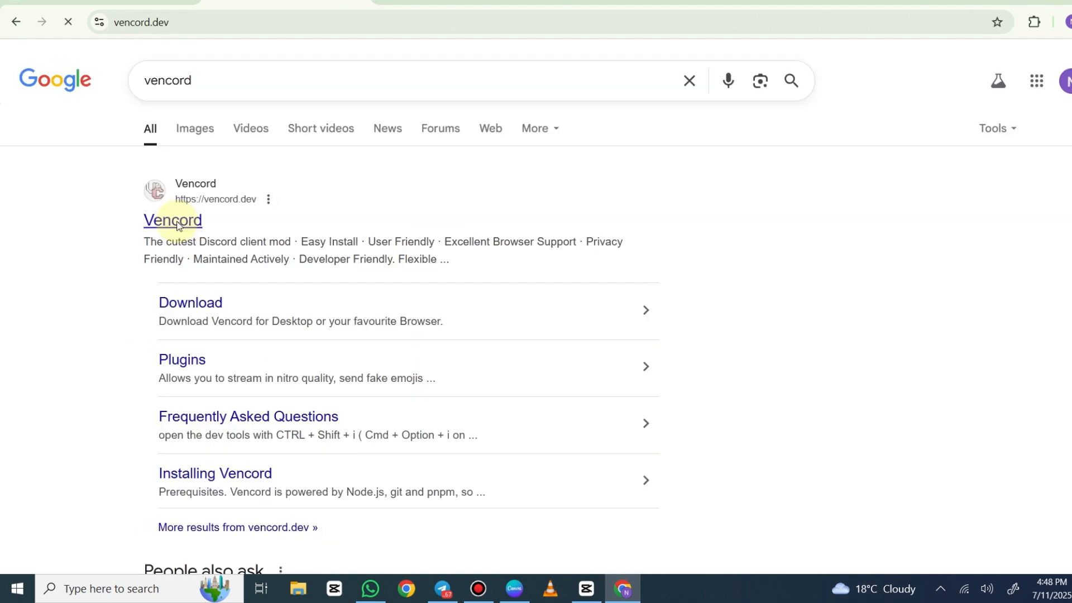
# - From the vencord.dev download page, download VencordInstaller.exe for Windows
pyautogui.click(172, 220)
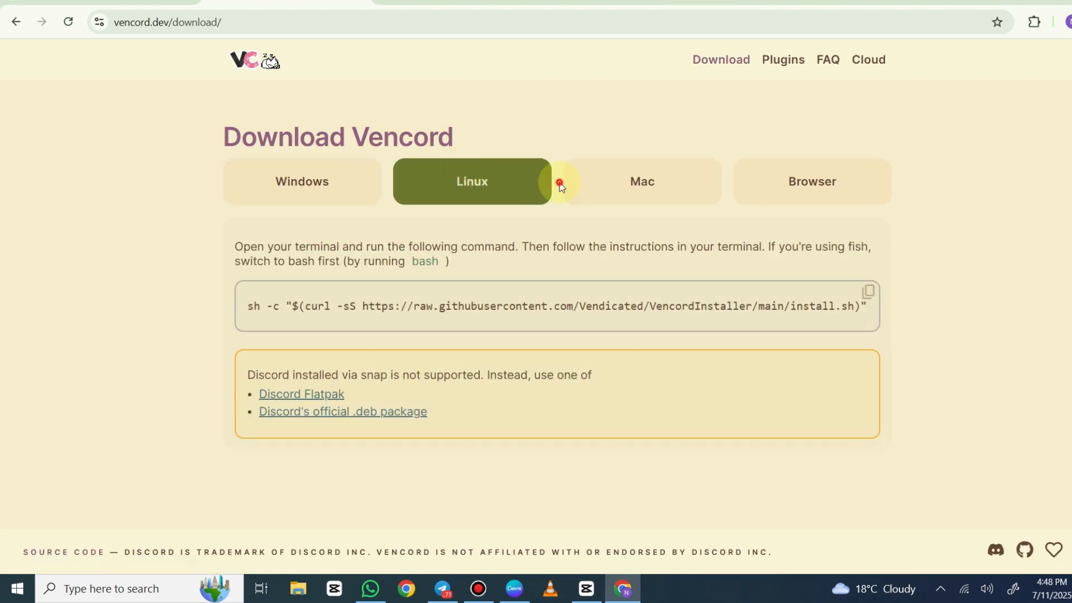
pyautogui.click(635, 180)
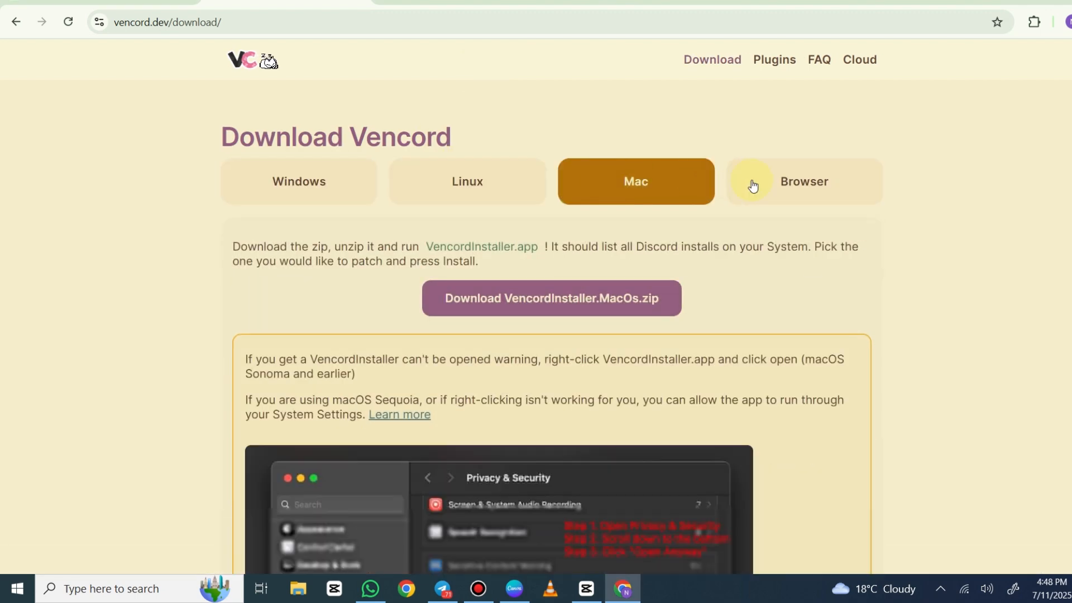
pyautogui.click(299, 180)
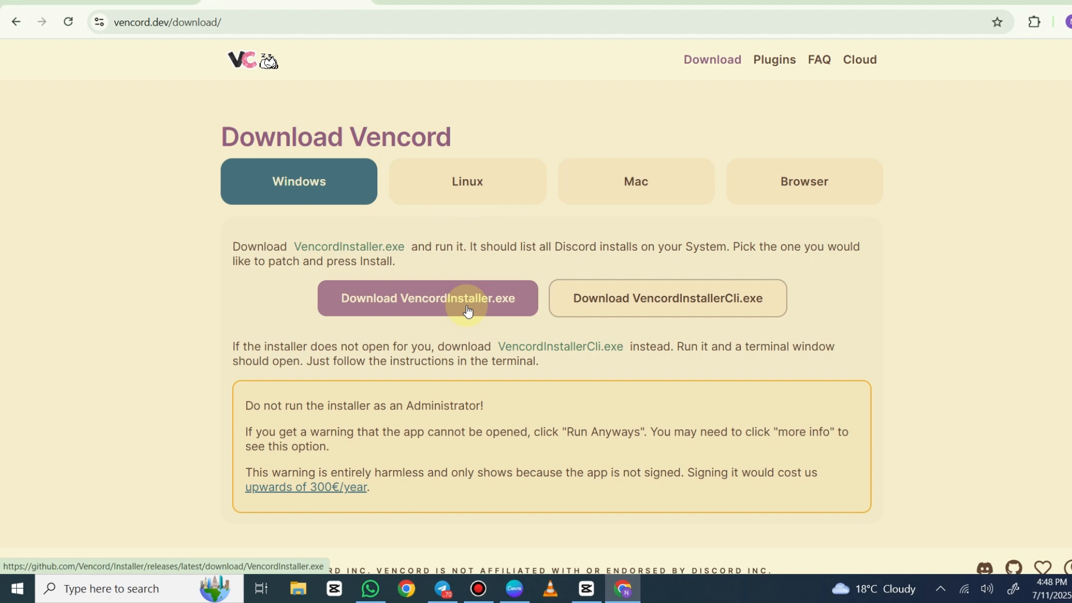
pyautogui.click(427, 298)
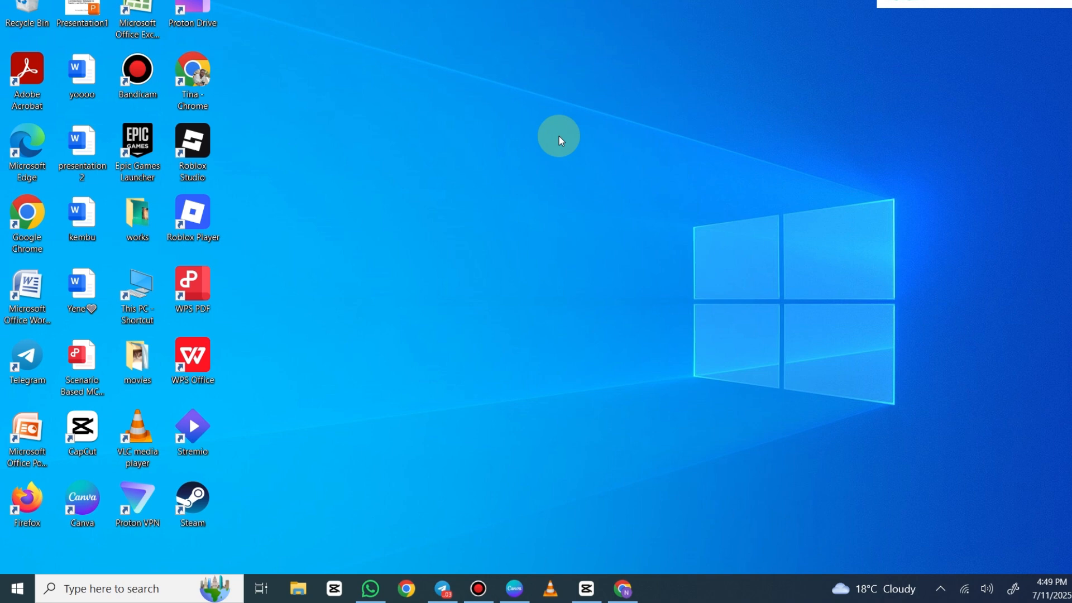
pyautogui.moveTo(952, 477)
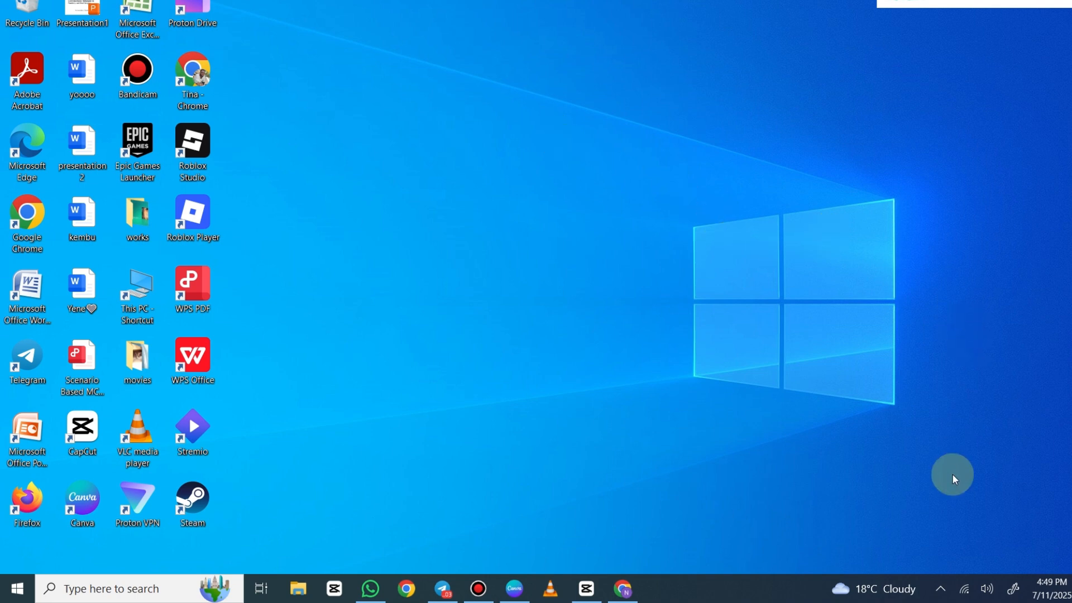
# - Launch the downloaded VencordInstaller from the Downloads folder in File Explorer
pyautogui.click(939, 588)
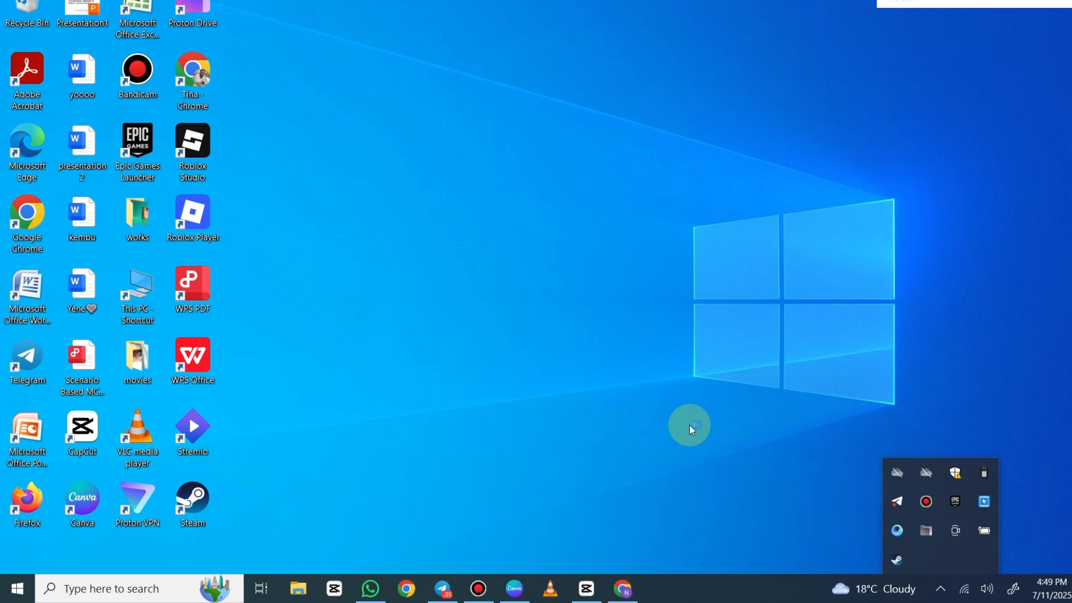
pyautogui.moveTo(550, 409)
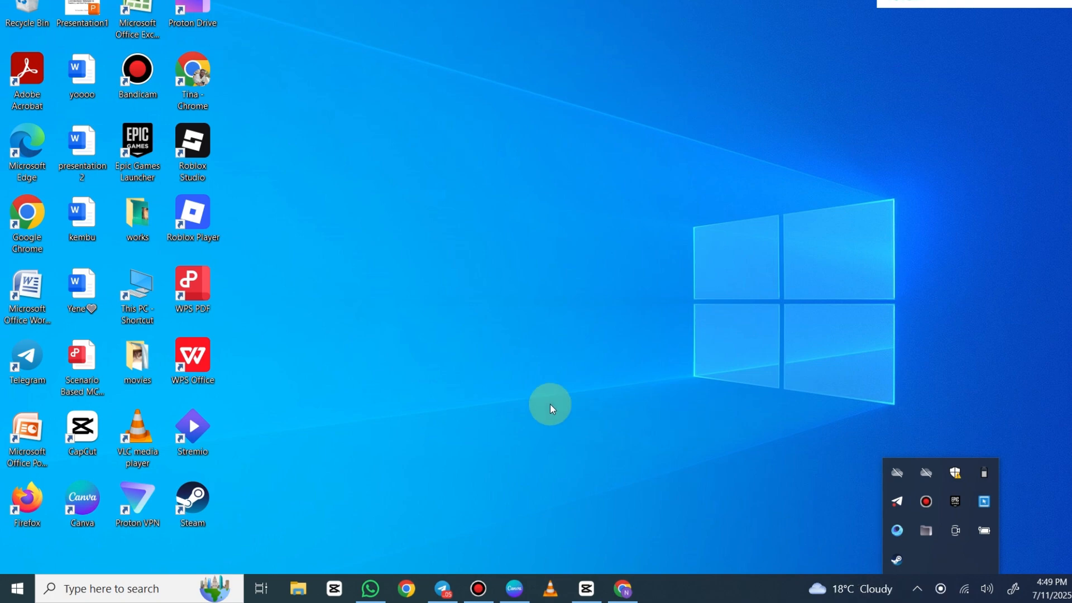
pyautogui.click(297, 593)
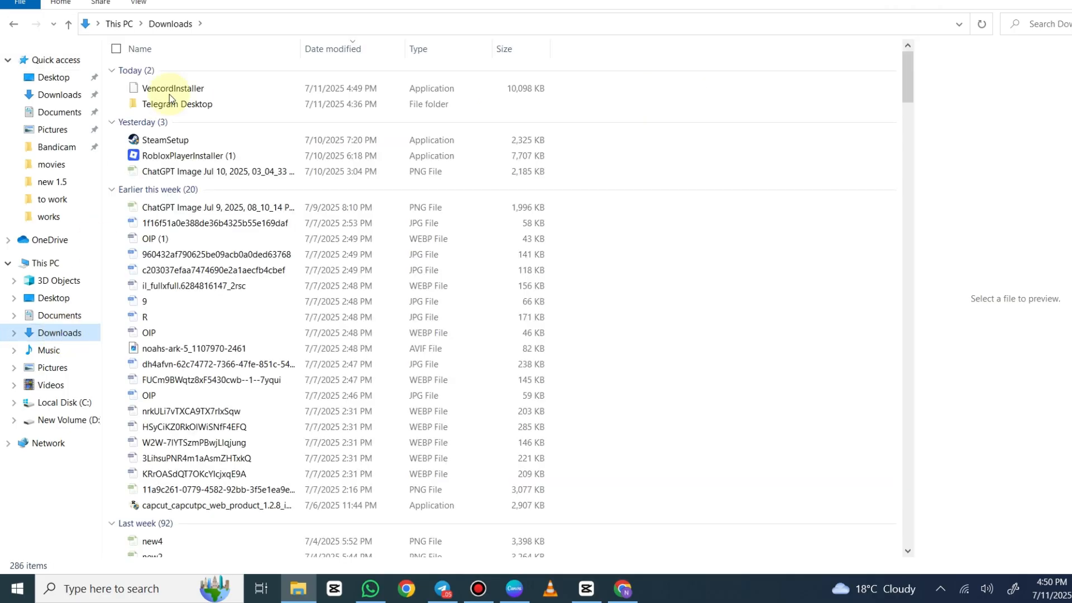
pyautogui.click(174, 89)
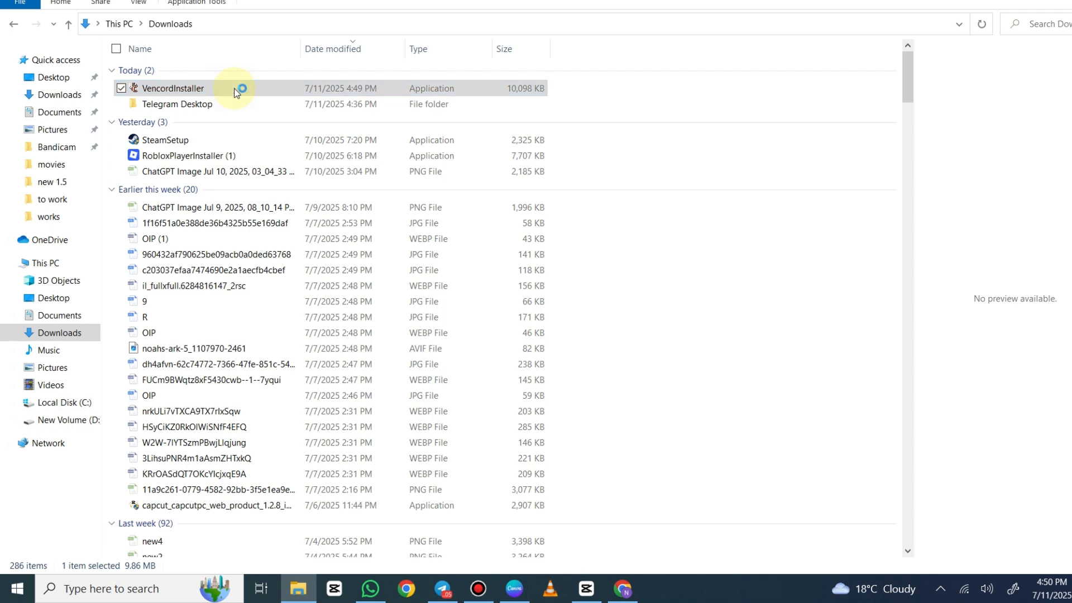
pyautogui.doubleClick(173, 87)
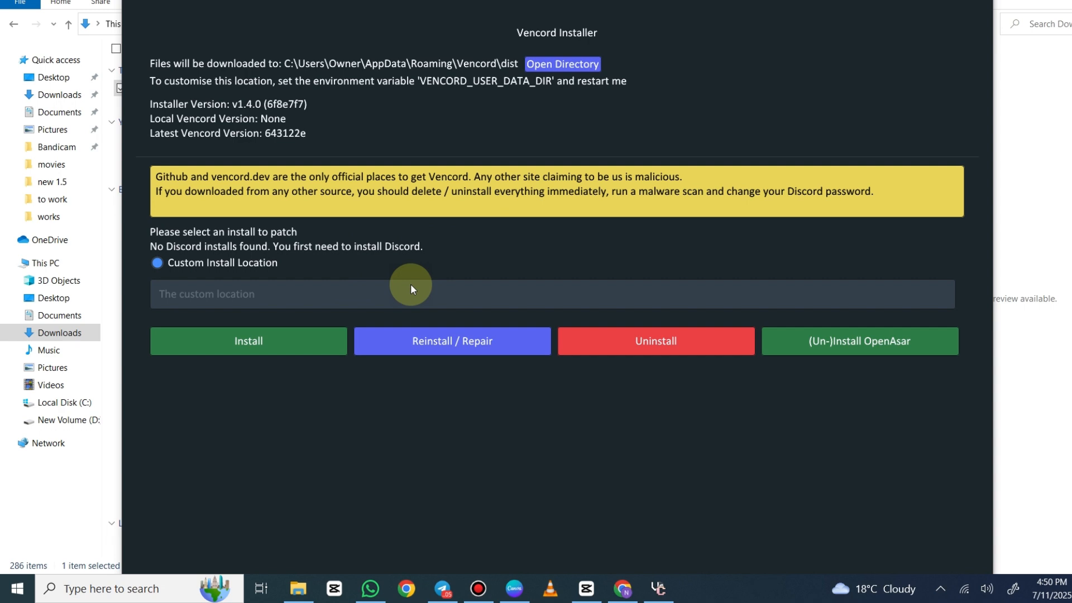
pyautogui.moveTo(292, 319)
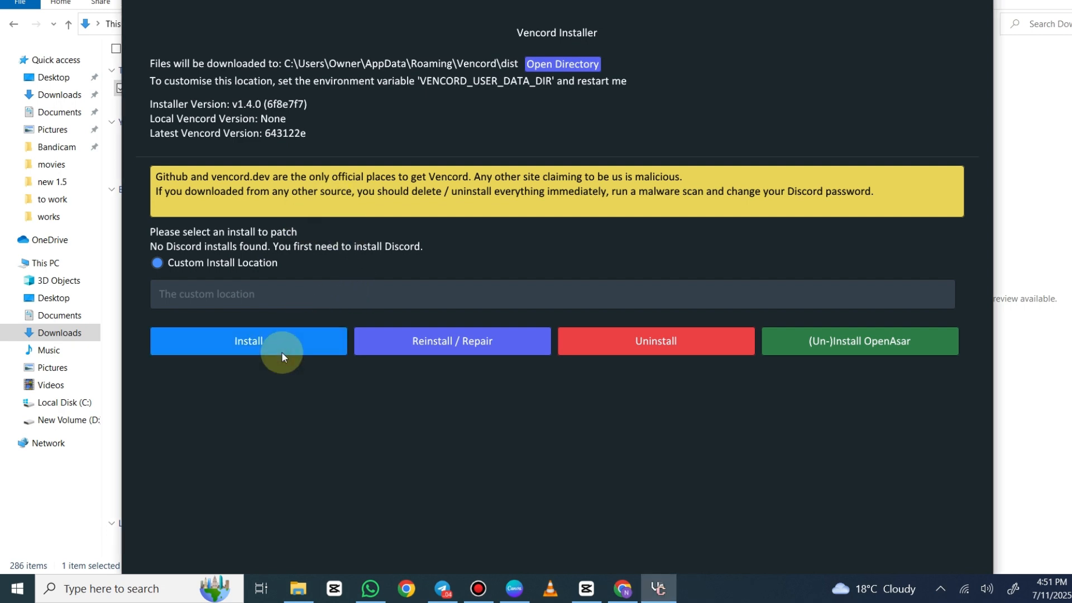
# - Run Install, which reports an Invalid Location since no Discord install exists
pyautogui.click(248, 341)
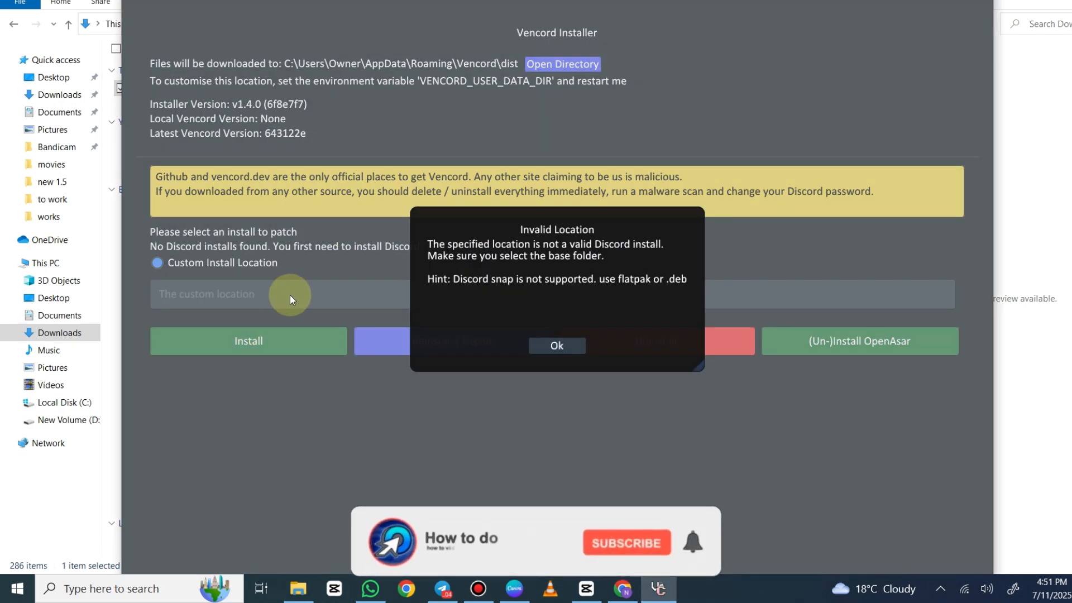